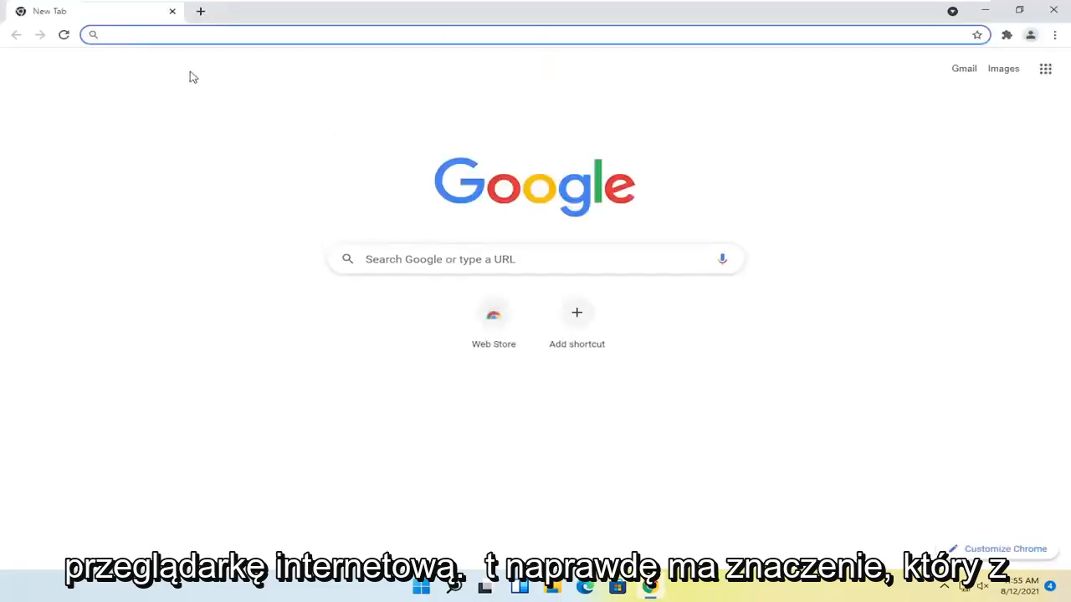
Search the web for 'directx end user runtime web installer' from the address bar.
type("directx end user runtime web installer")
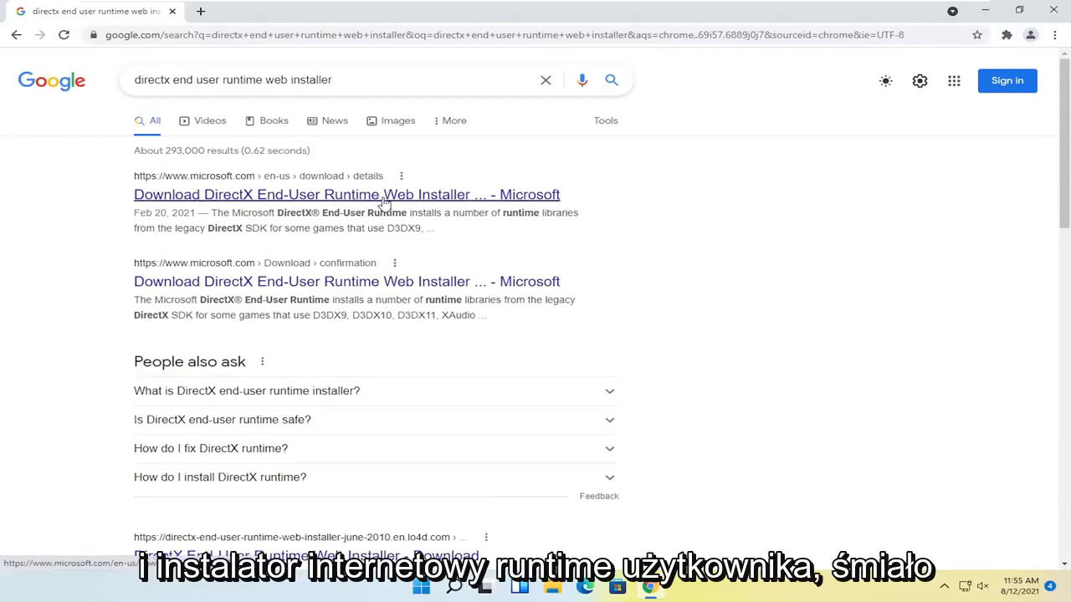
Download dxwebsetup.exe from the Microsoft Download Center result and launch it.
left_click(347, 194)
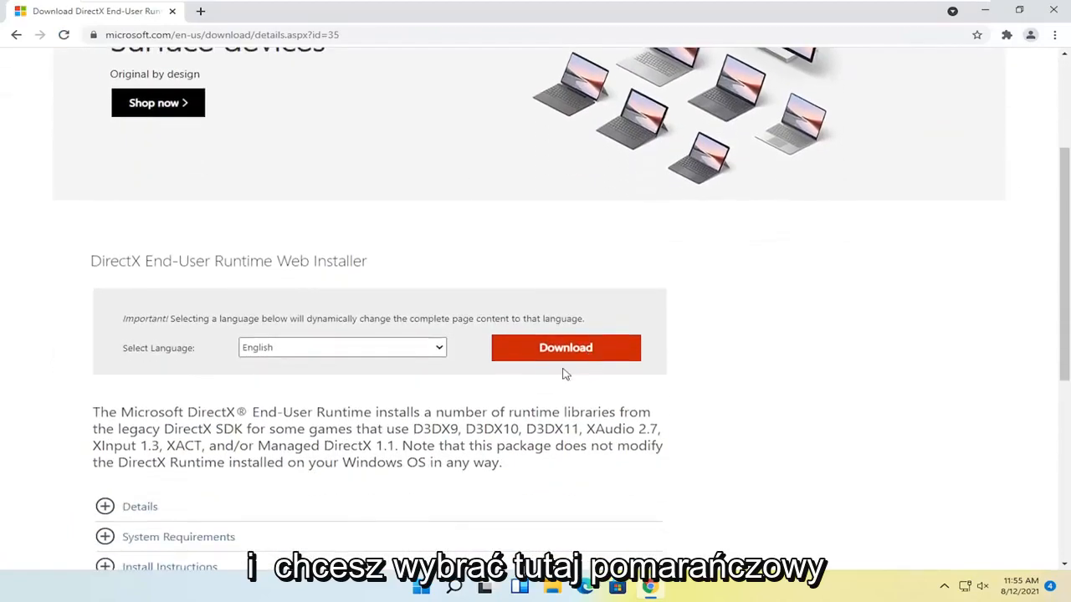
left_click(566, 348)
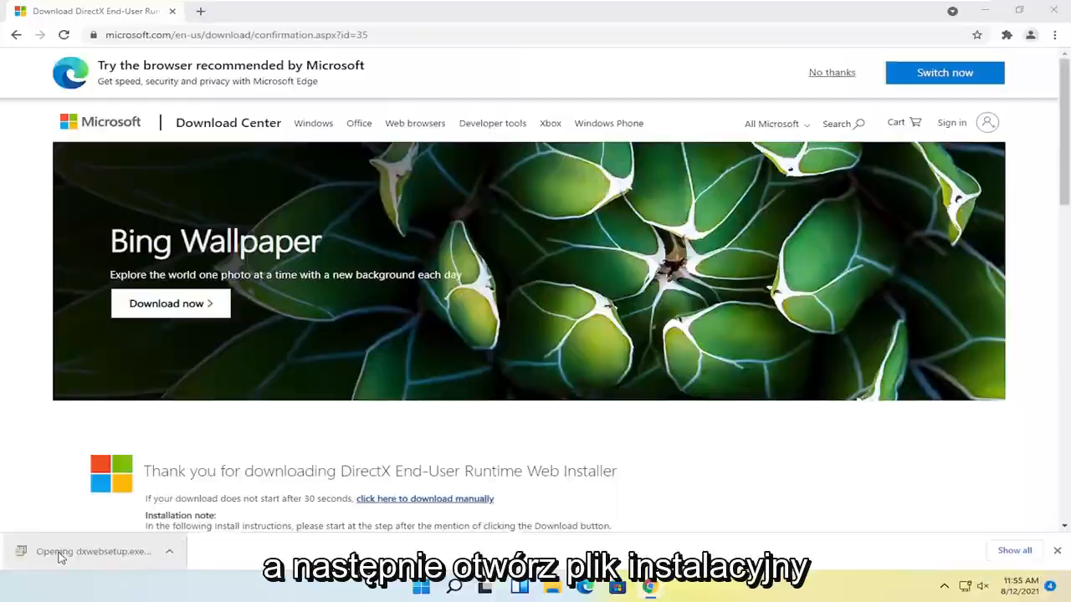
left_click(92, 550)
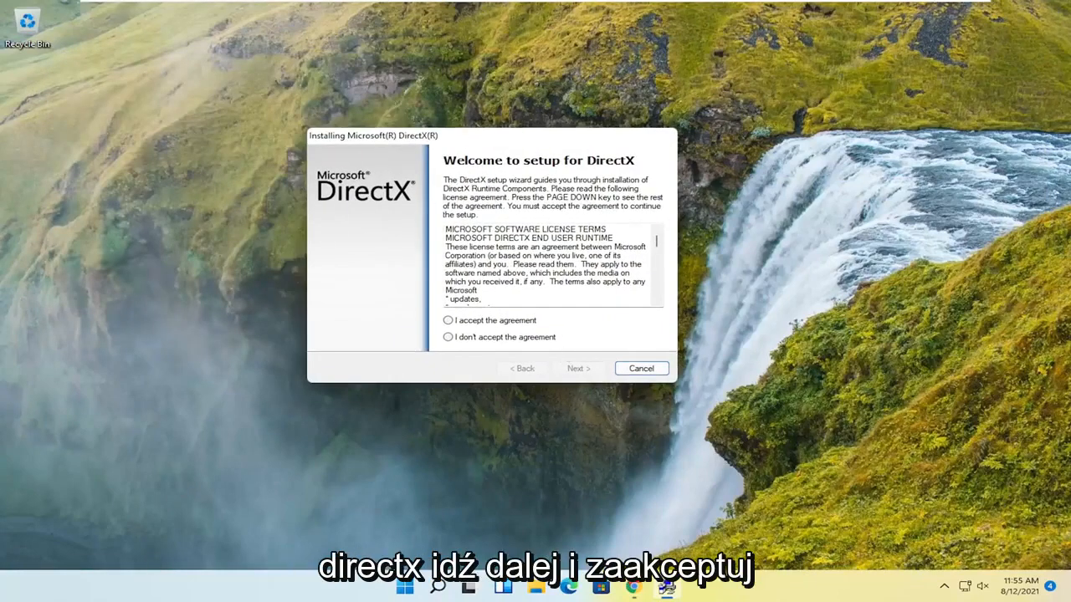
Accept the DirectX license agreement and decline the Bing Bar offer, advancing to runtime components.
left_click(448, 322)
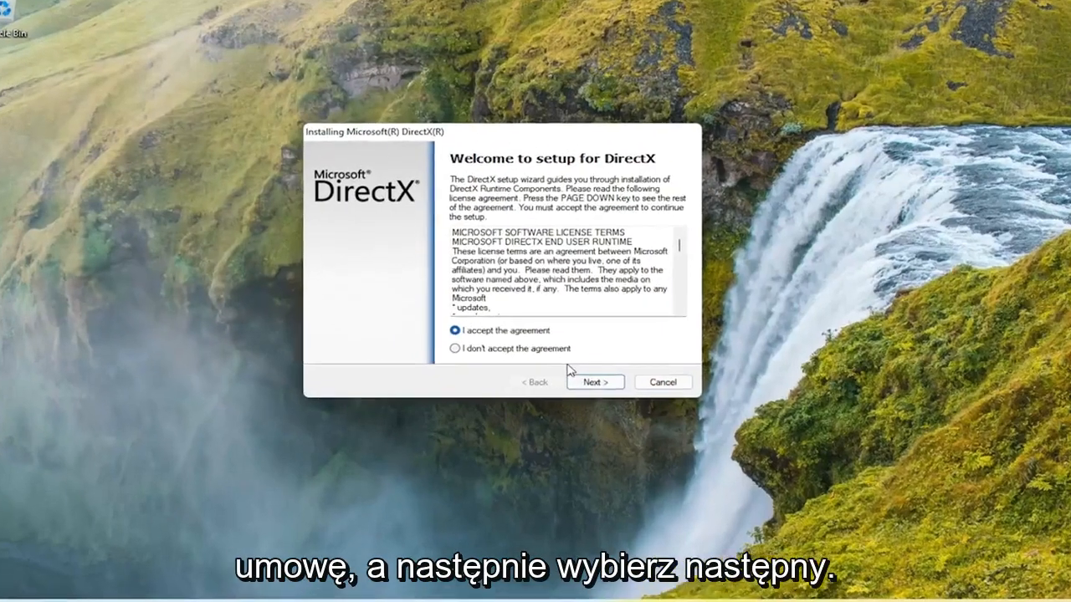
left_click(595, 381)
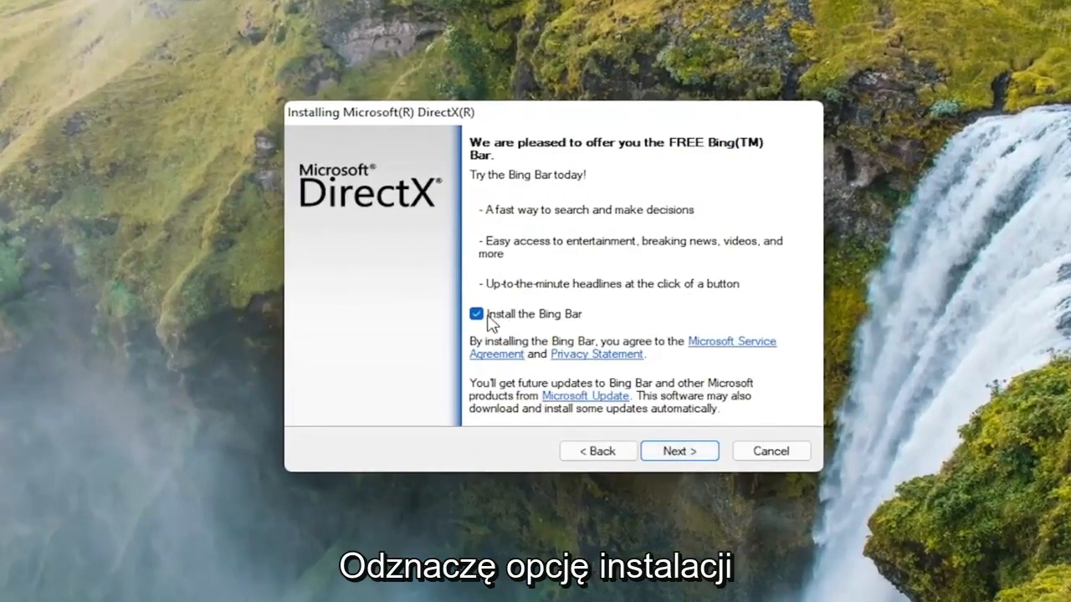
left_click(475, 315)
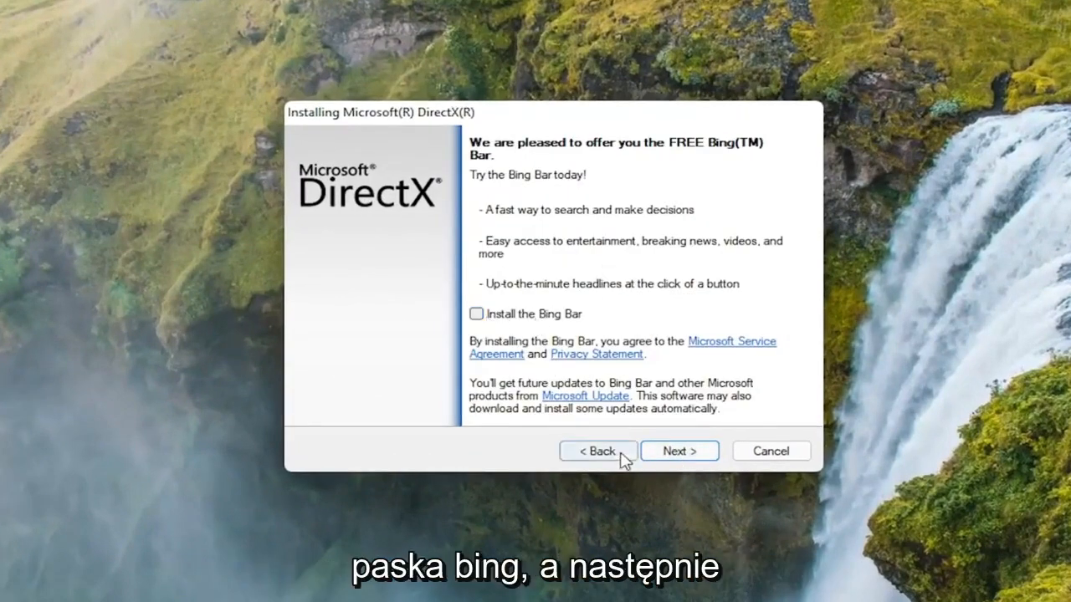
left_click(679, 451)
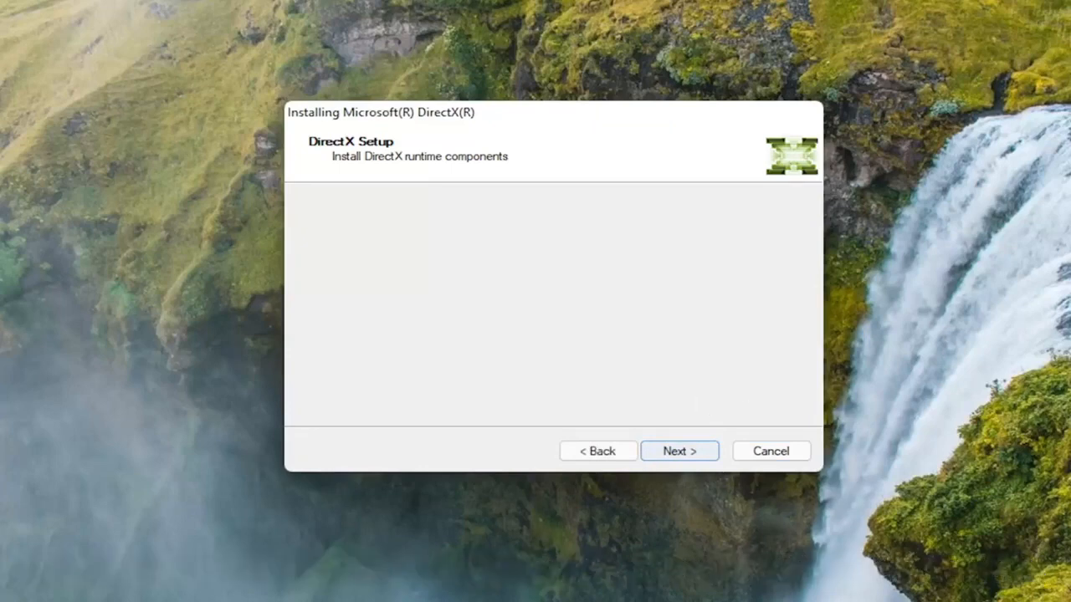
Begin downloading and installing the DirectX runtime components.
left_click(679, 452)
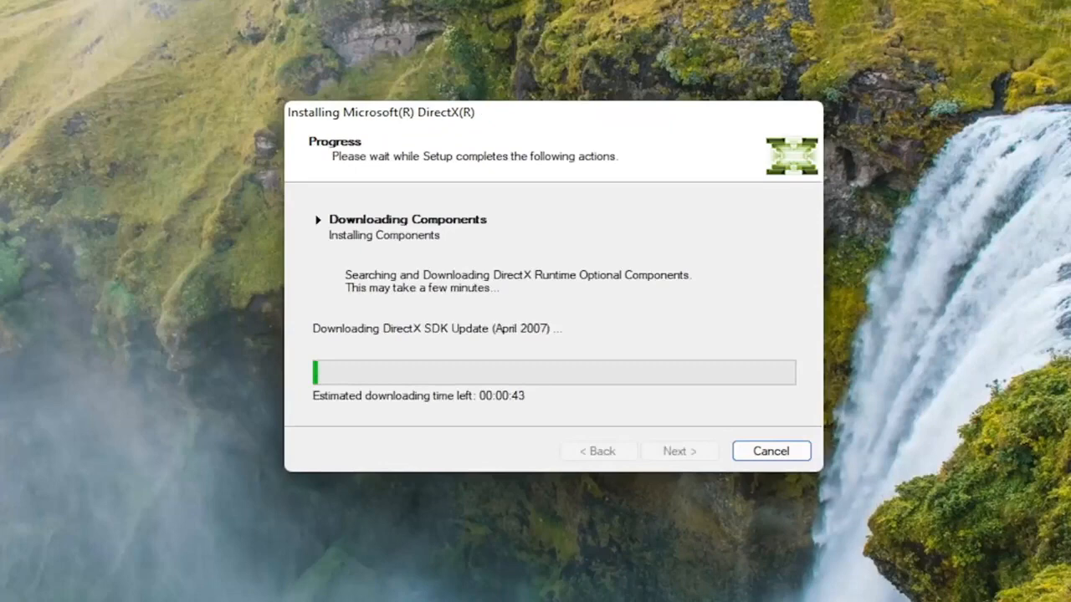